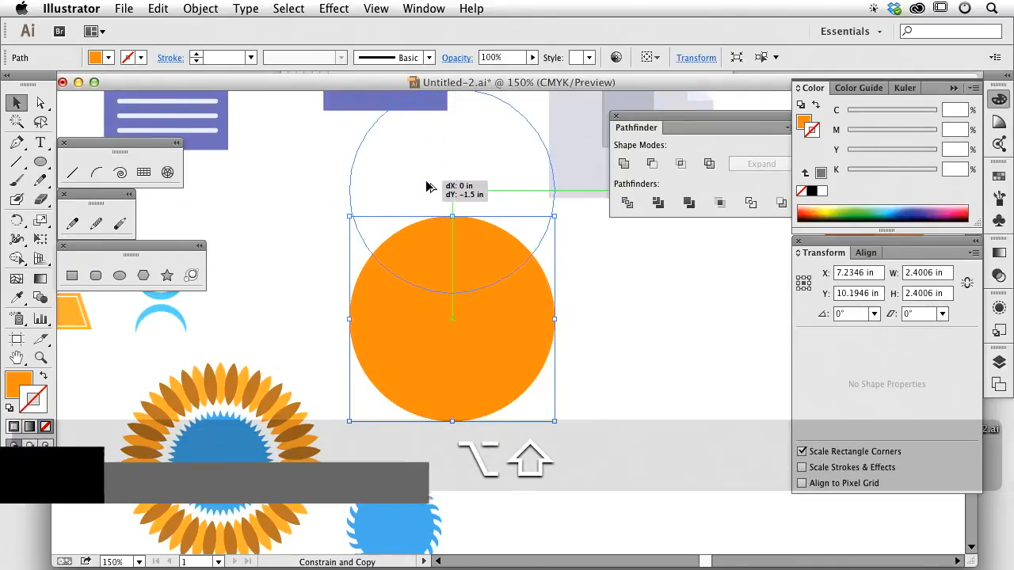
Alt-drag a circle copy upward and cut the crescent down to its left half
left_click_drag(451, 320, 451, 190)
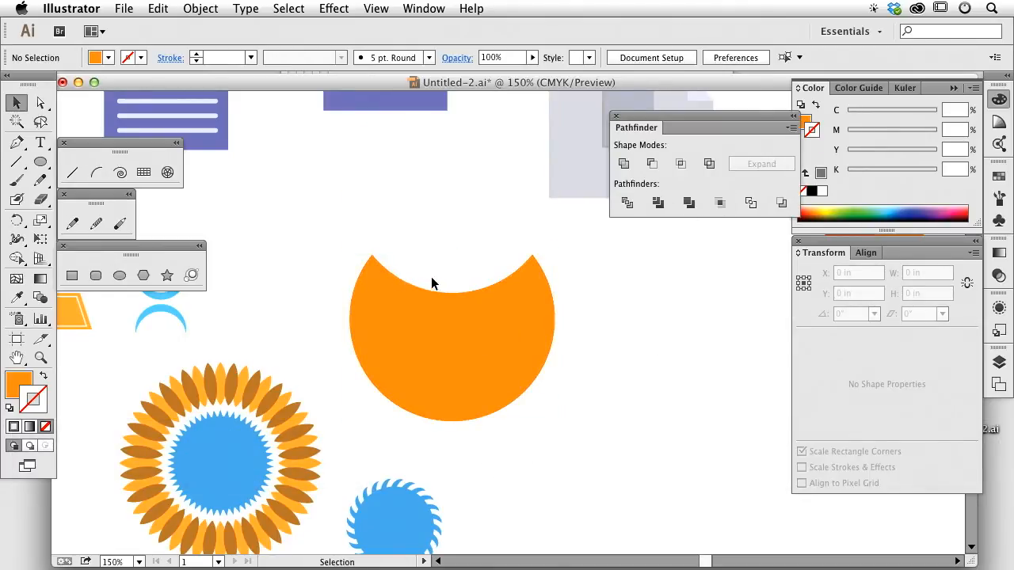
mouse_move(38, 160)
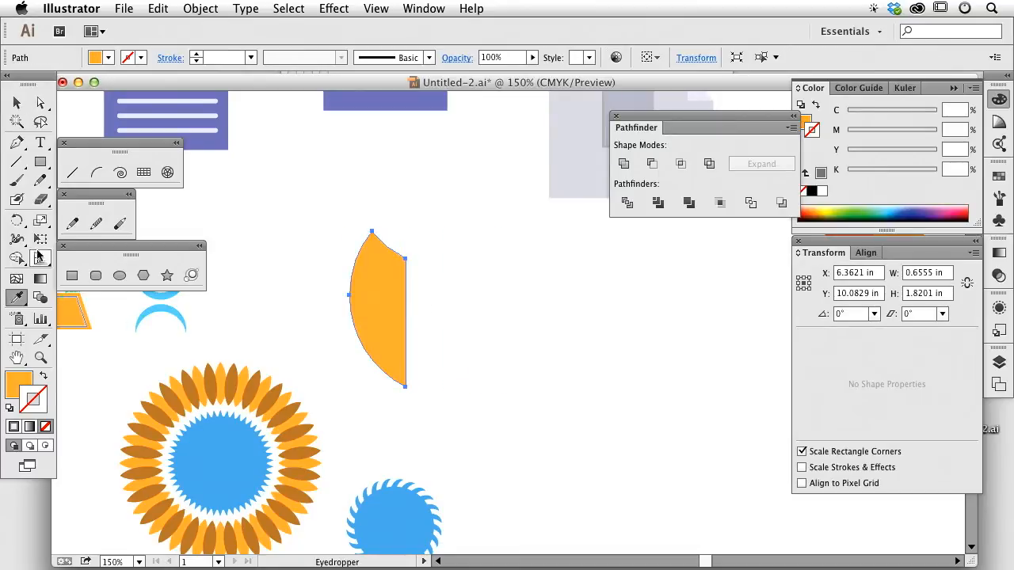
left_click(16, 103)
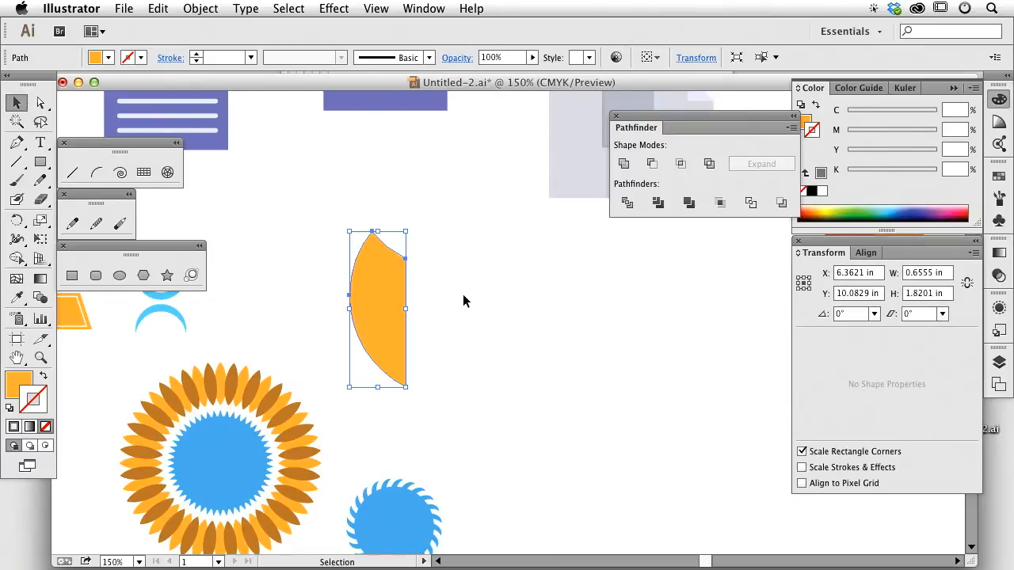
Reflect a vertical-axis copy of the half shape about its right edge to complete the shield
key("cmd+=")
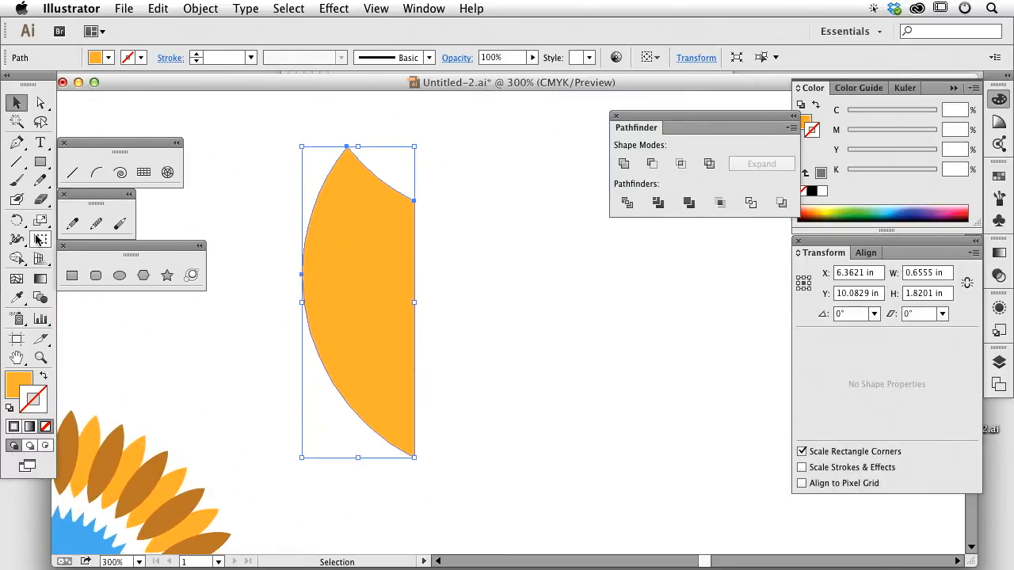
left_click(16, 219)
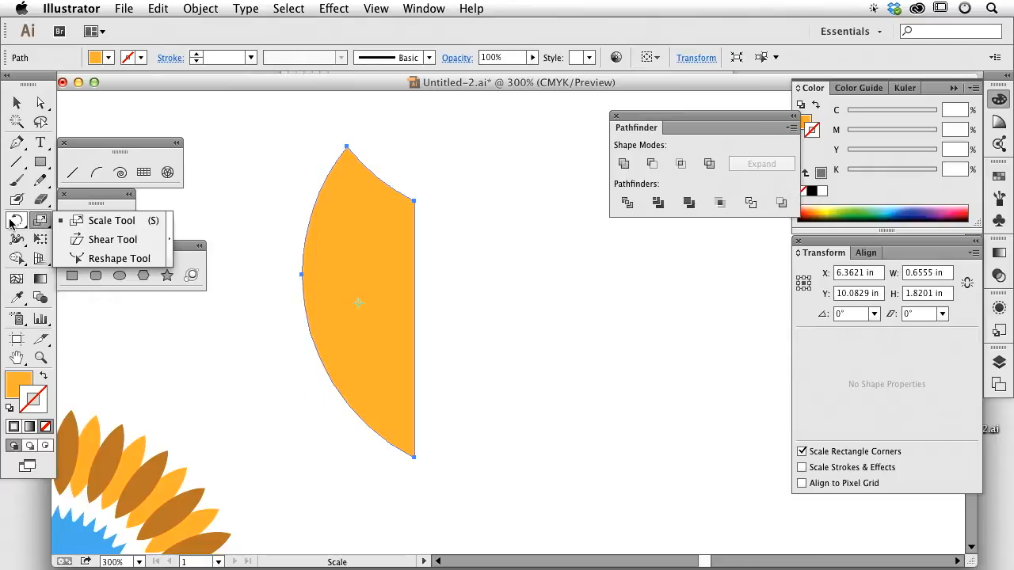
left_click(15, 221)
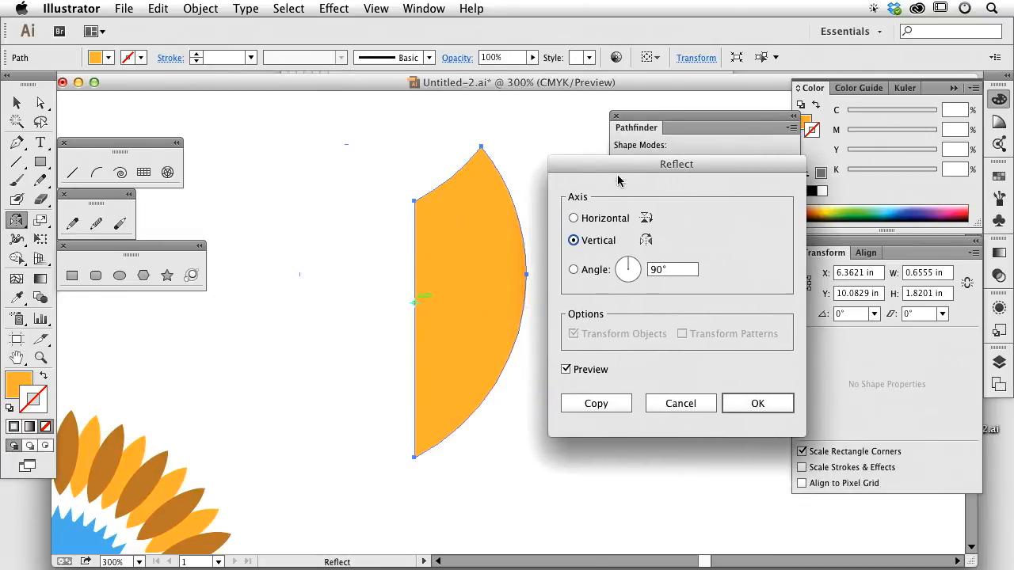
mouse_move(651, 232)
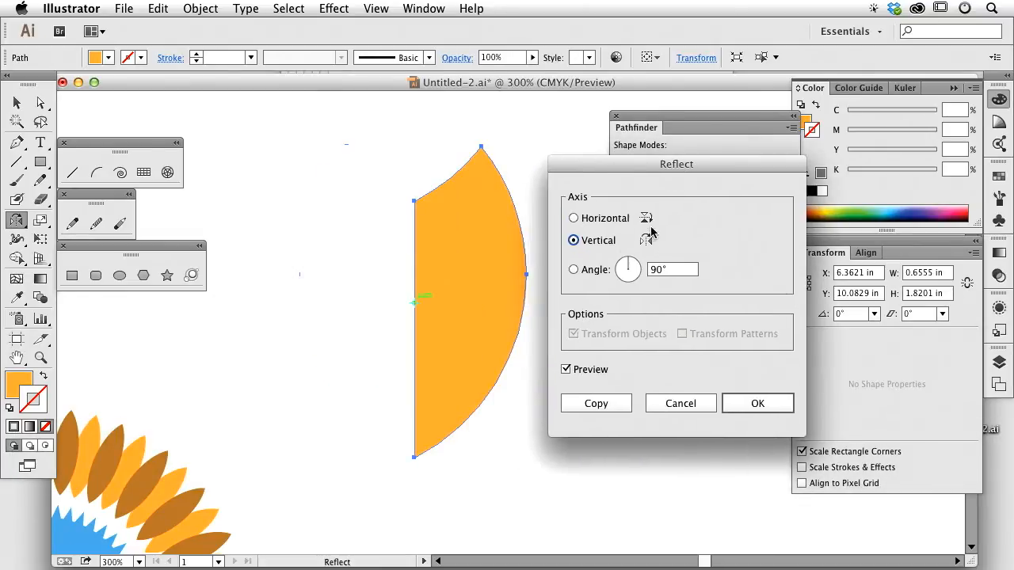
mouse_move(647, 222)
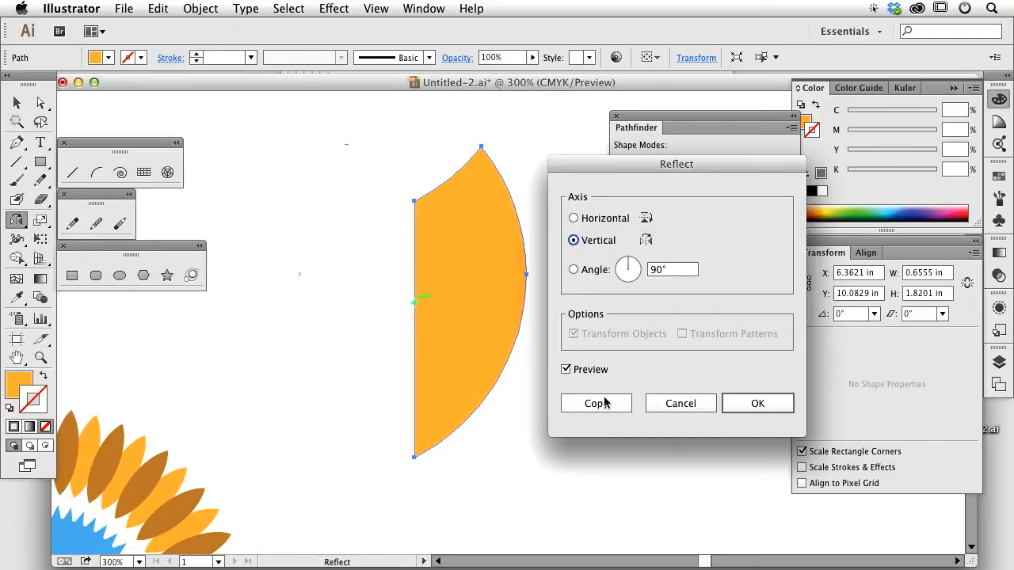
left_click(595, 404)
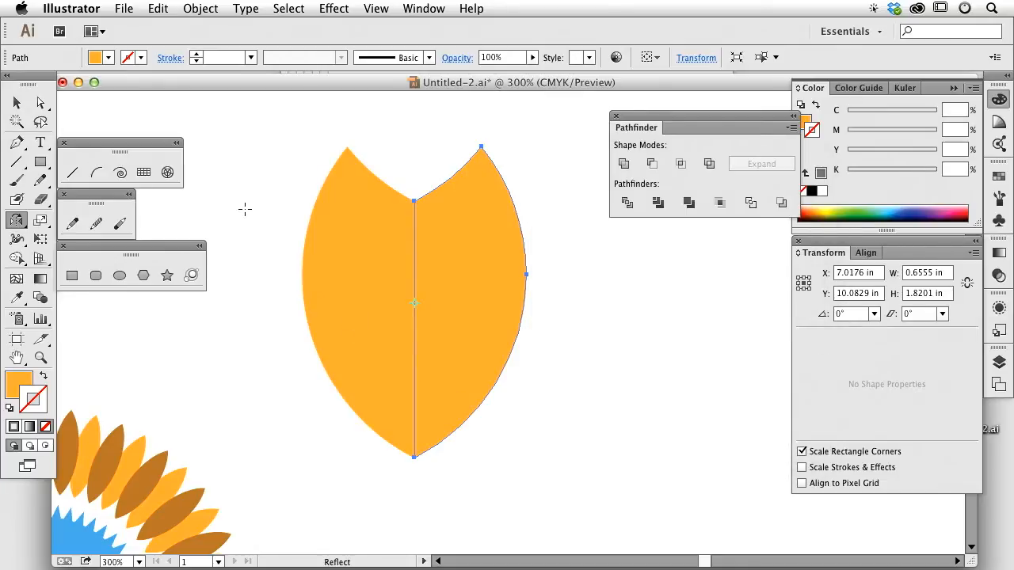
mouse_move(409, 230)
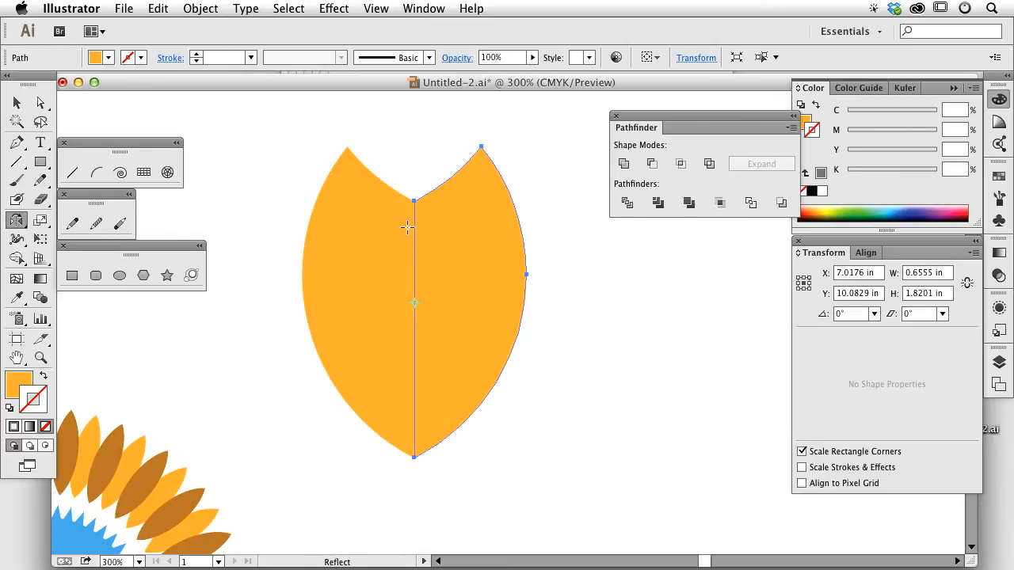
mouse_move(652, 278)
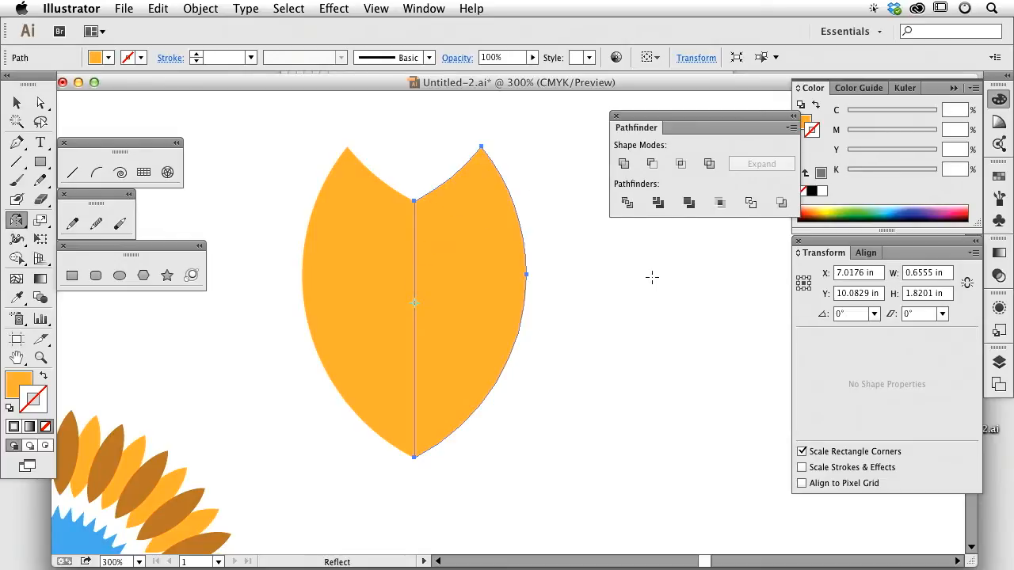
mouse_move(642, 279)
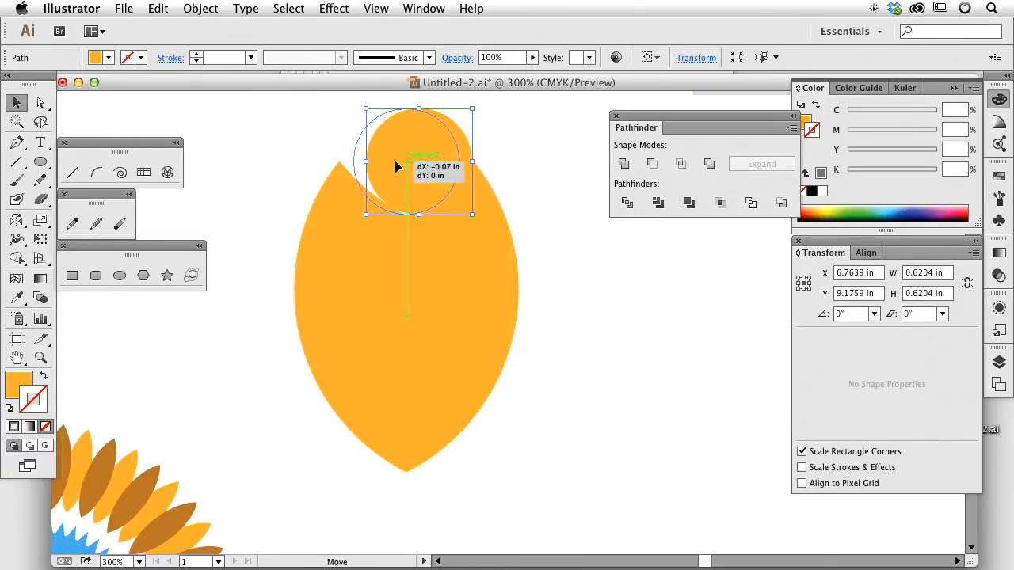
Subtract a circle from the shield's top with Pathfinder Minus Front to scoop a round notch
left_click_drag(418, 158, 393, 160)
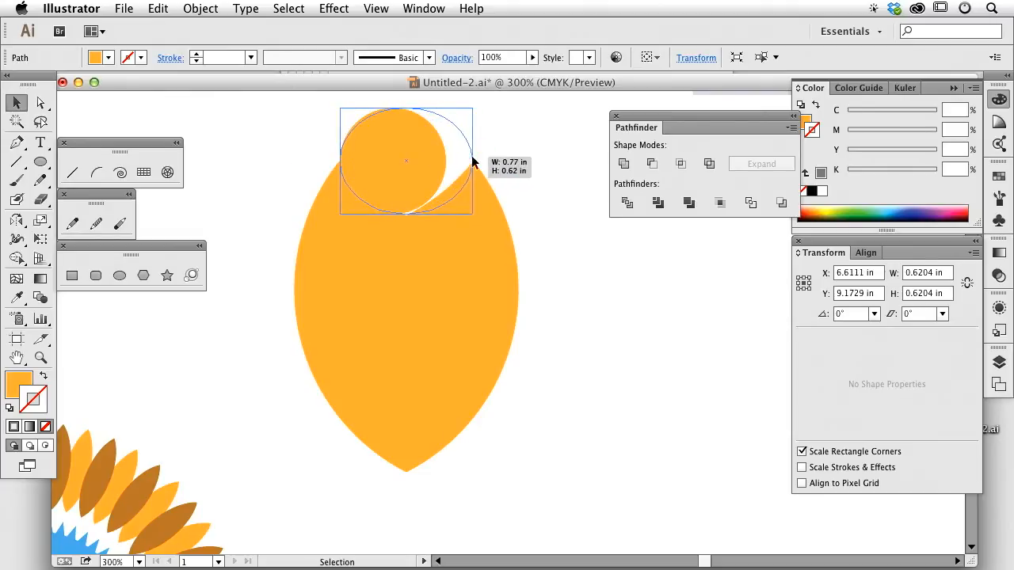
left_click(624, 163)
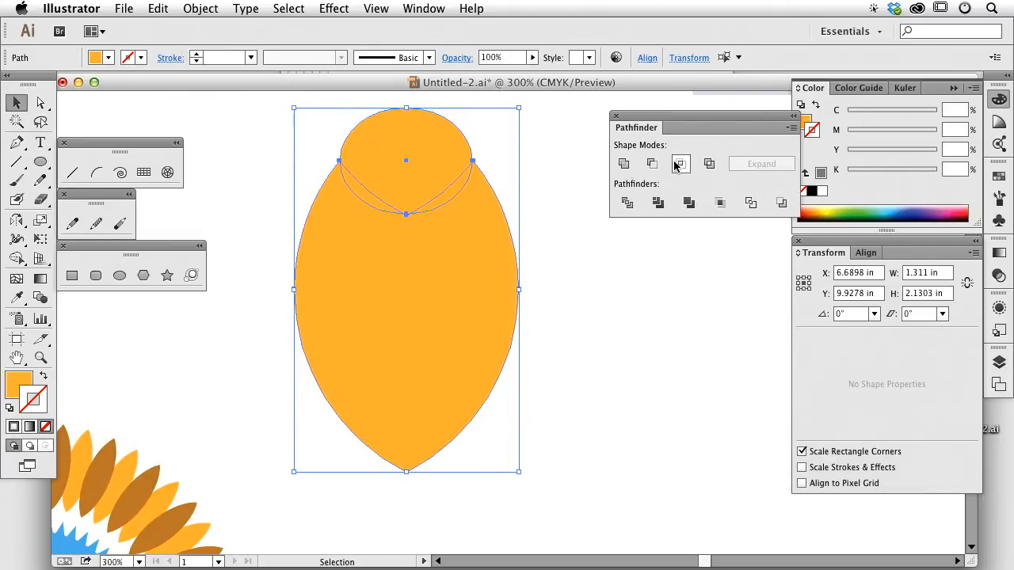
left_click(681, 163)
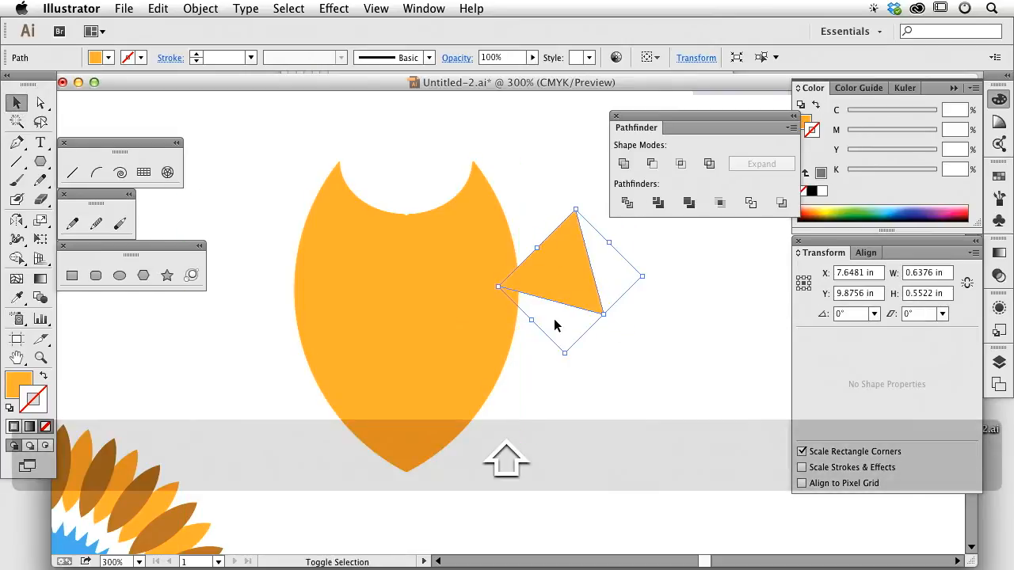
Rotate the small orange triangle sitting beside the shield
left_click(647, 279)
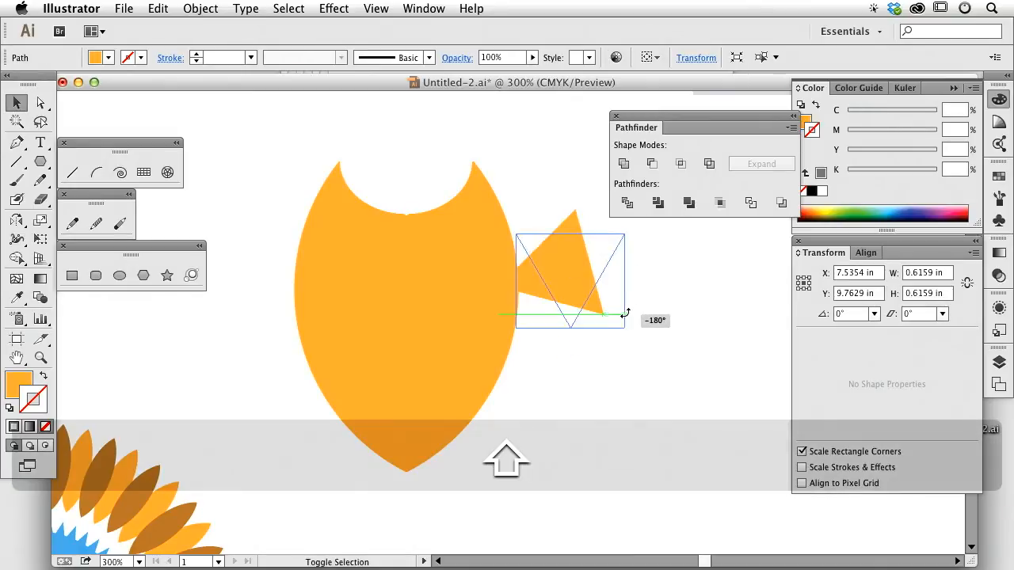
left_click_drag(571, 282, 406, 214)
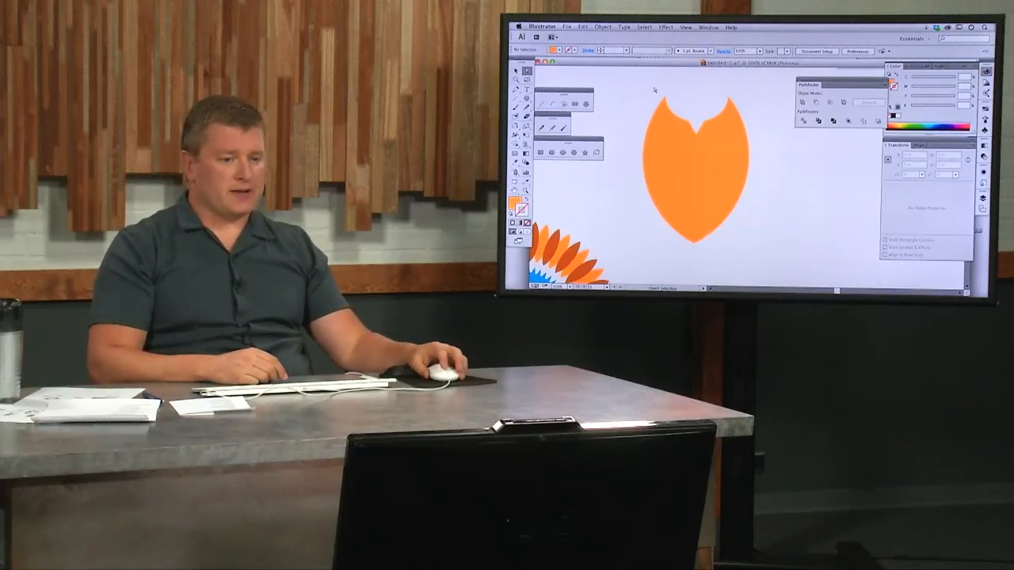
Fill the shield with the lighter orange FBAF3F via the Color Picker
left_click(696, 174)
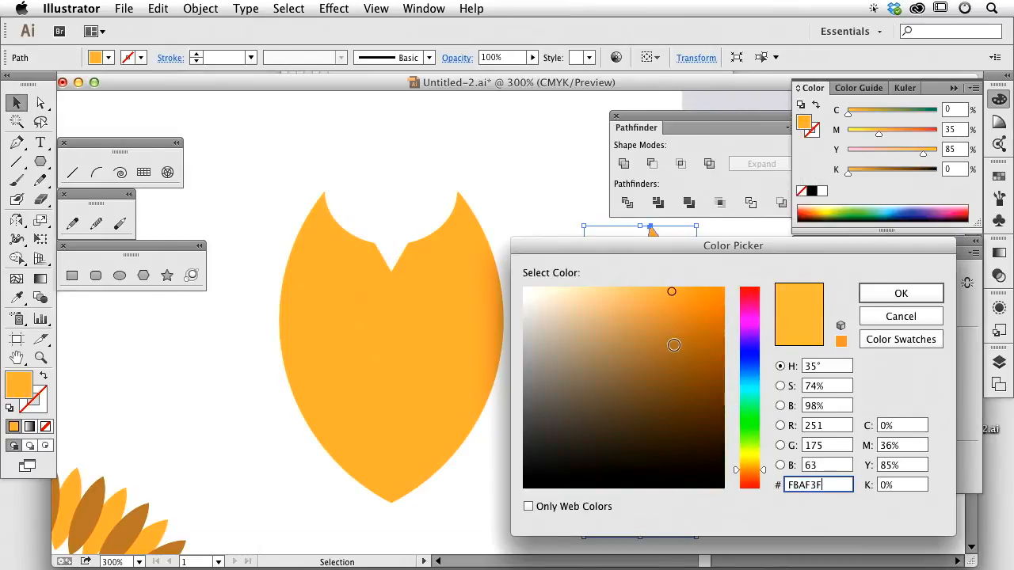
left_click(634, 309)
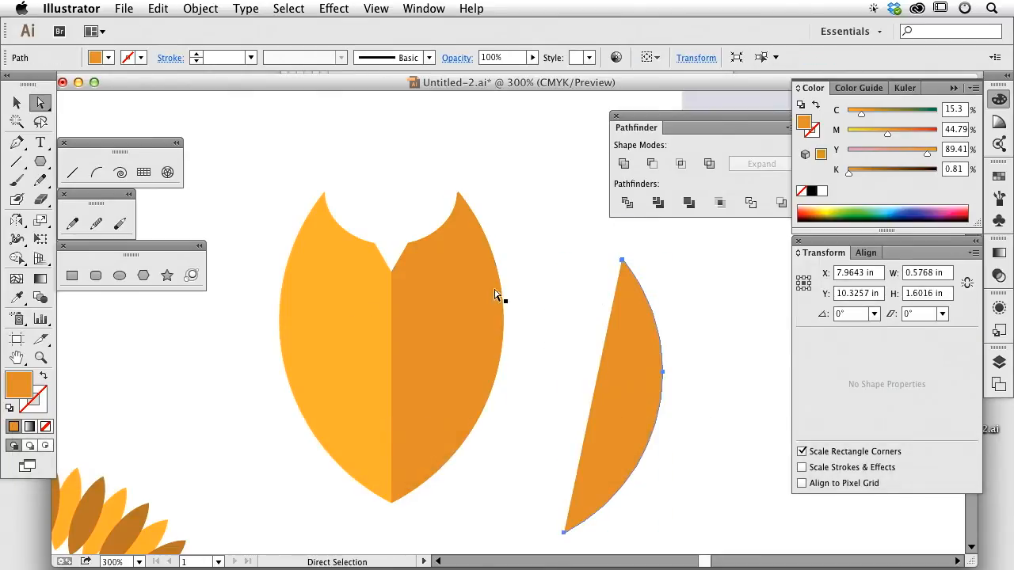
Reduce the sliver to a 3 pt round-cap cream stroke and select the resulting arc
left_click(41, 378)
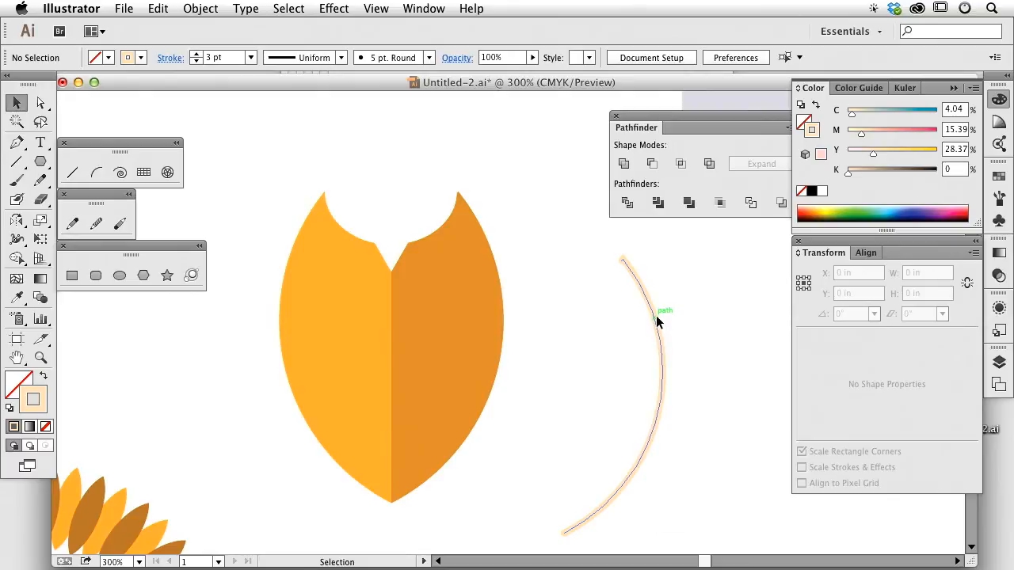
left_click_drag(662, 320, 488, 285)
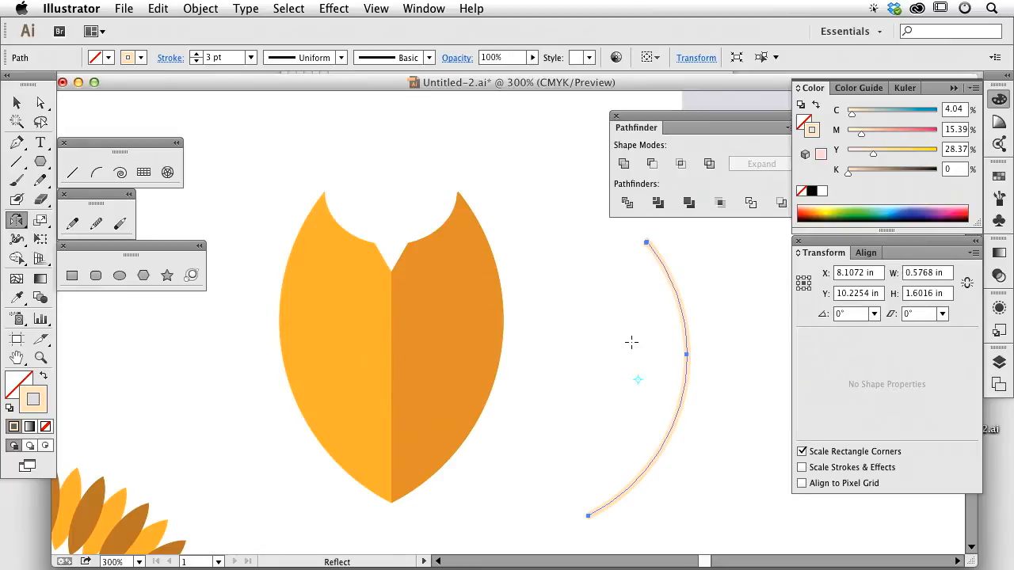
mouse_move(589, 256)
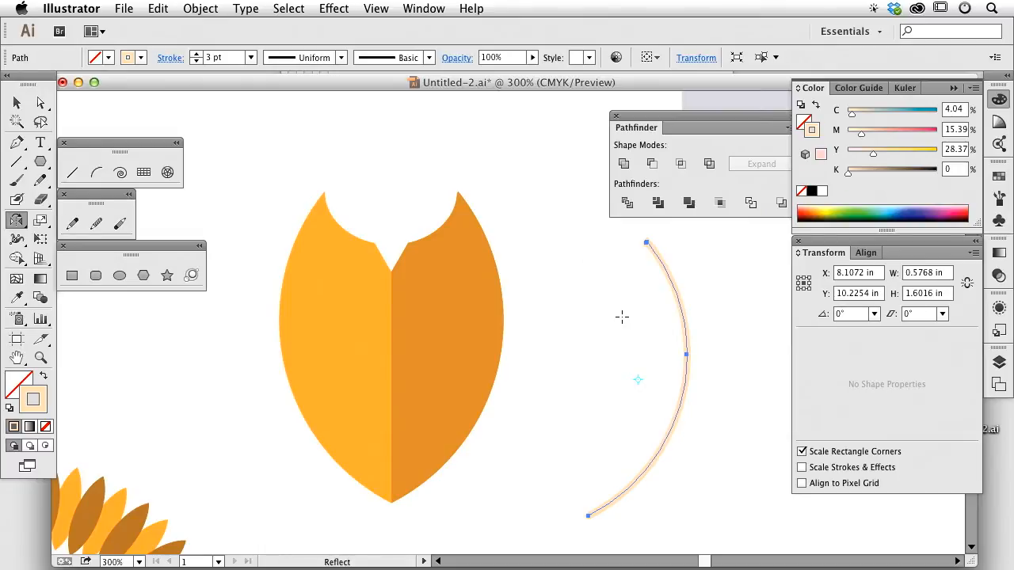
mouse_move(576, 431)
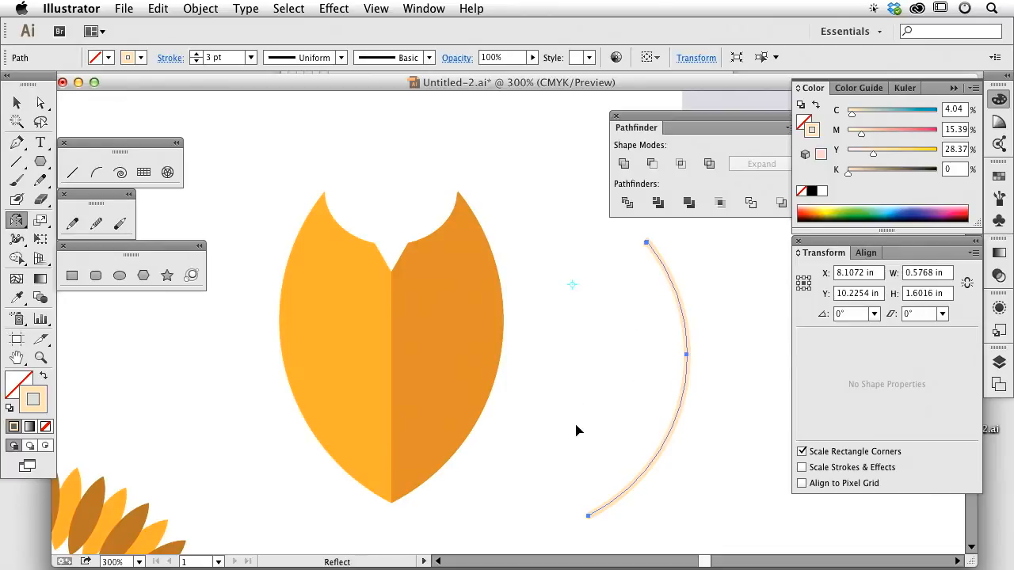
Undo the last reflect attempt on the cream arc
key("cmd+z")
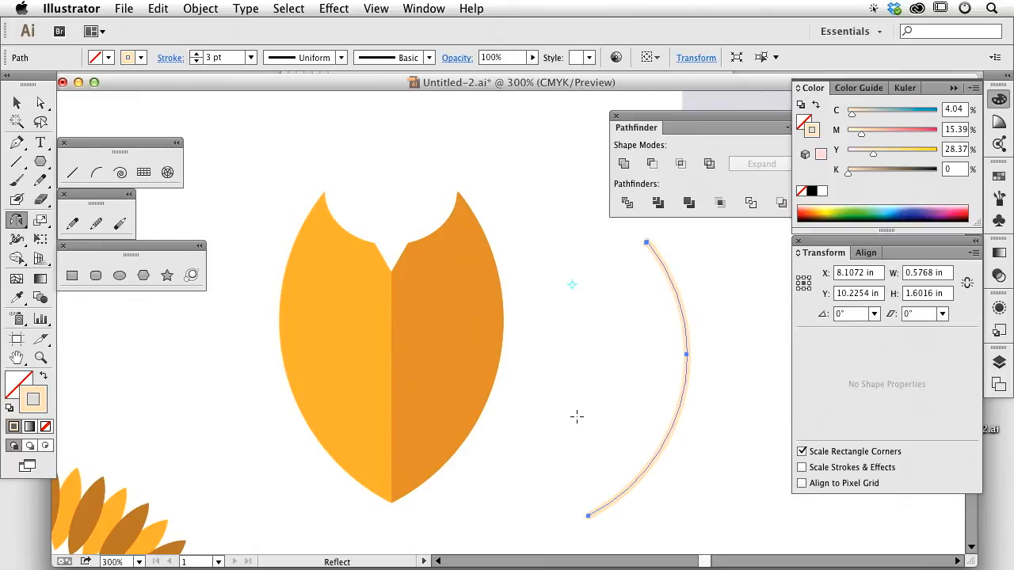
mouse_move(570, 302)
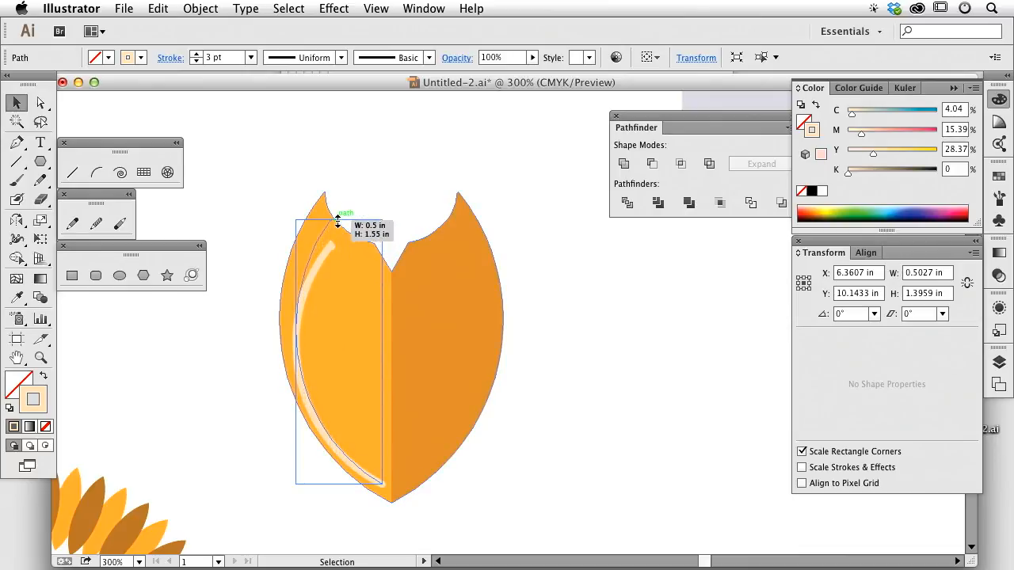
Stretch the cream arc along the shield's left edge, then set a reflection point for it
left_click_drag(336, 218, 331, 206)
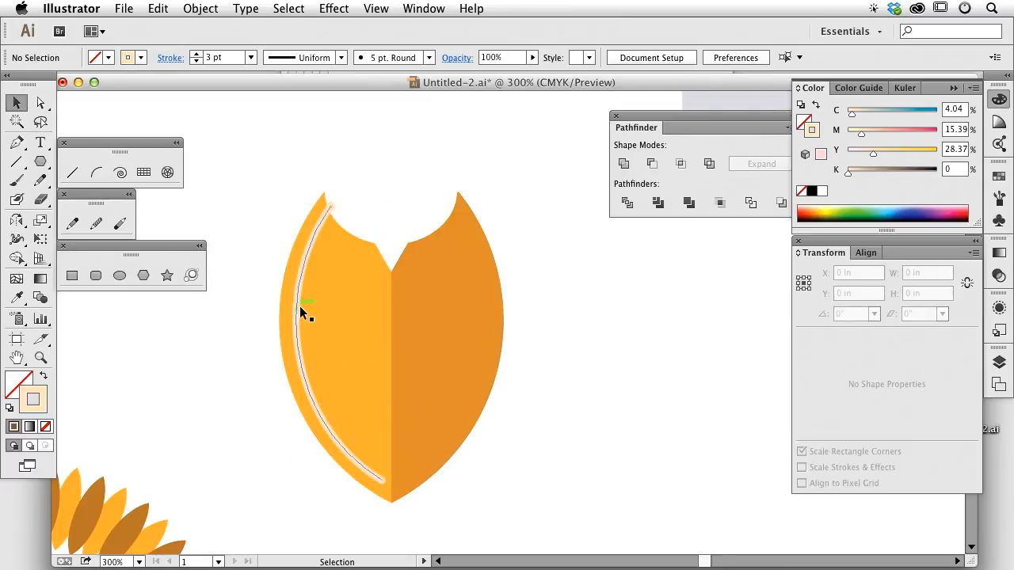
left_click(305, 309)
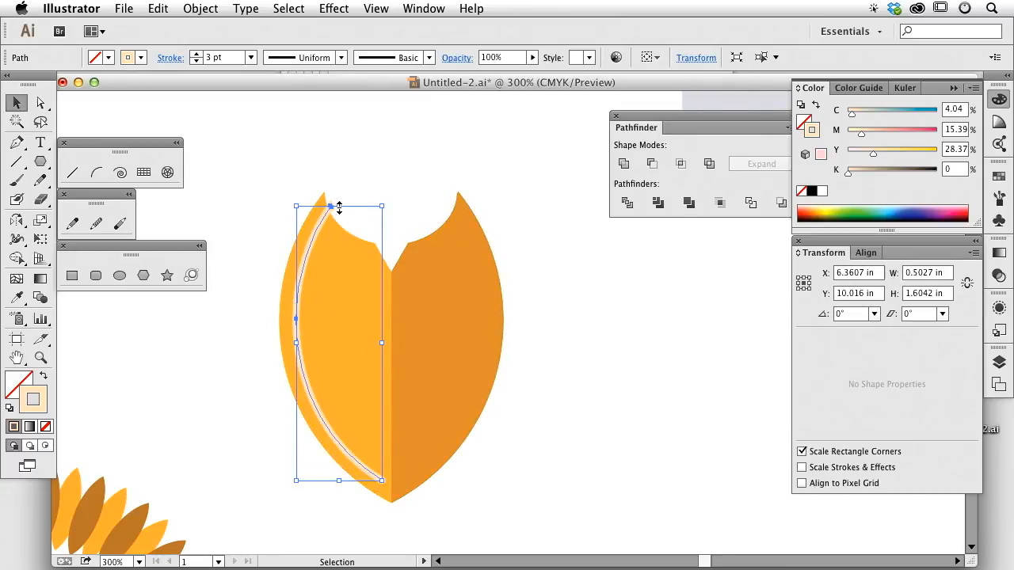
left_click(411, 185)
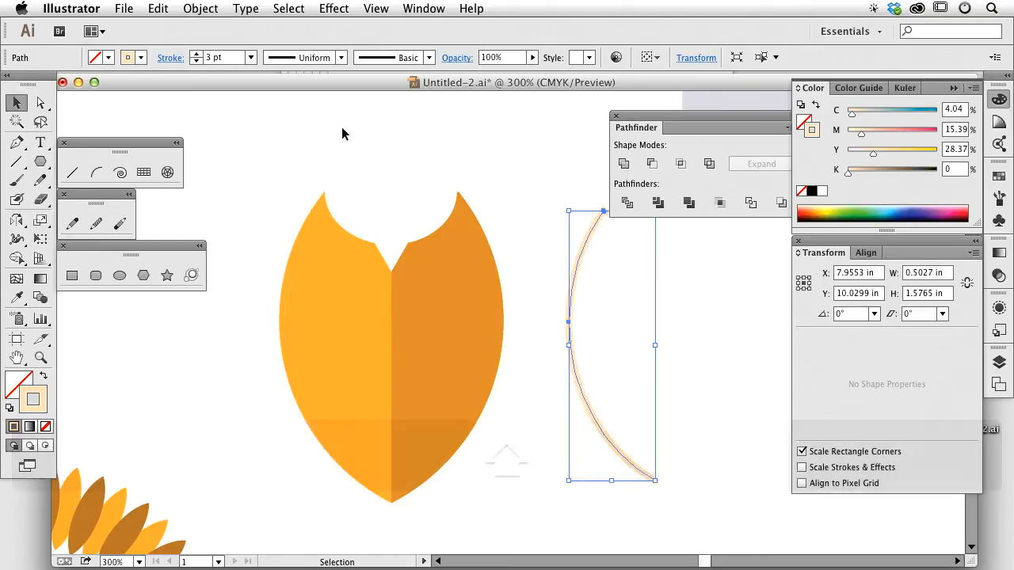
Give the right-edge arc copy a dark brown stroke, deselect and zoom out to the whole artboard
left_click(200, 10)
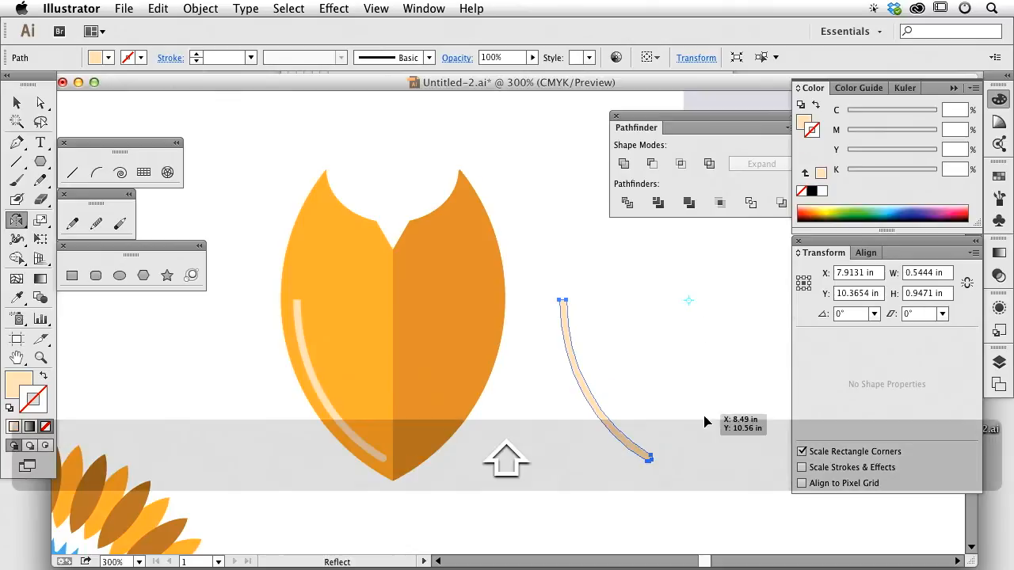
mouse_move(690, 436)
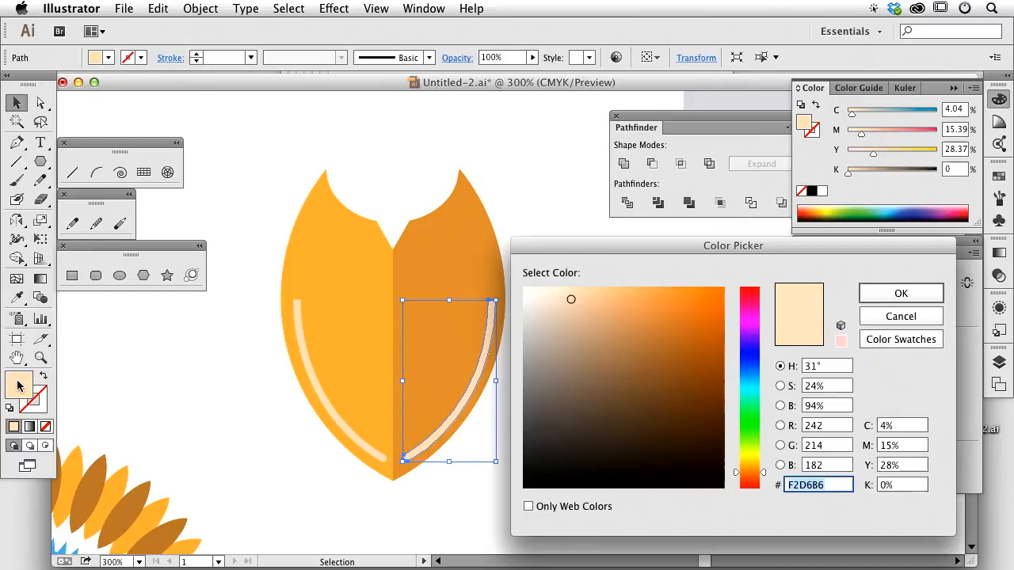
left_click(900, 293)
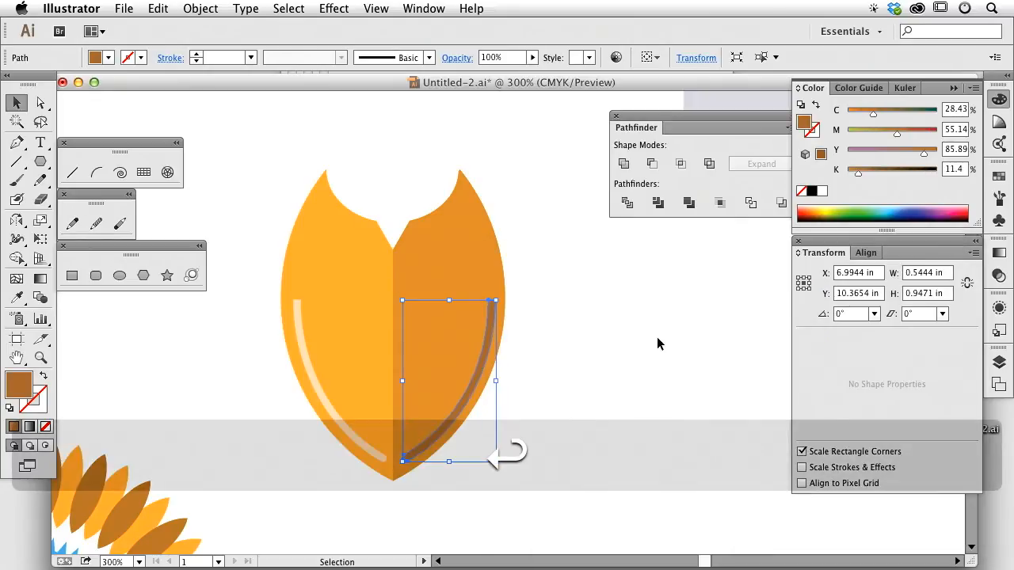
left_click(317, 127)
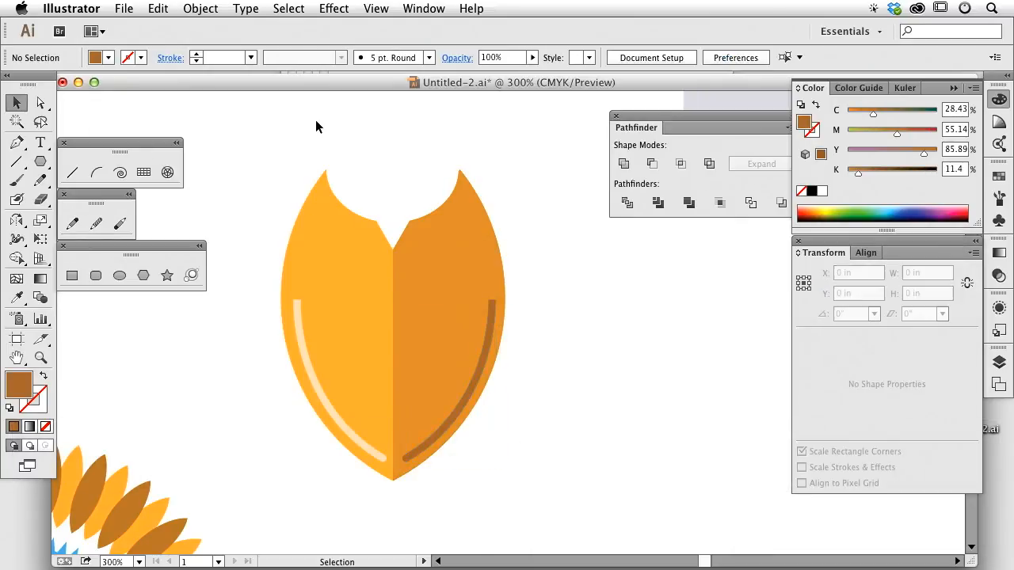
key("cmd+-")
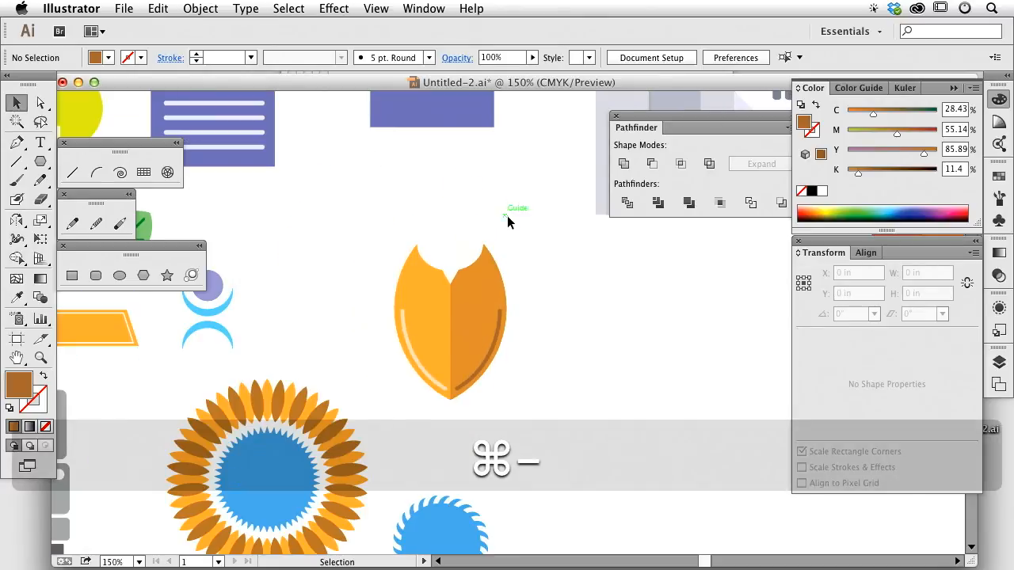